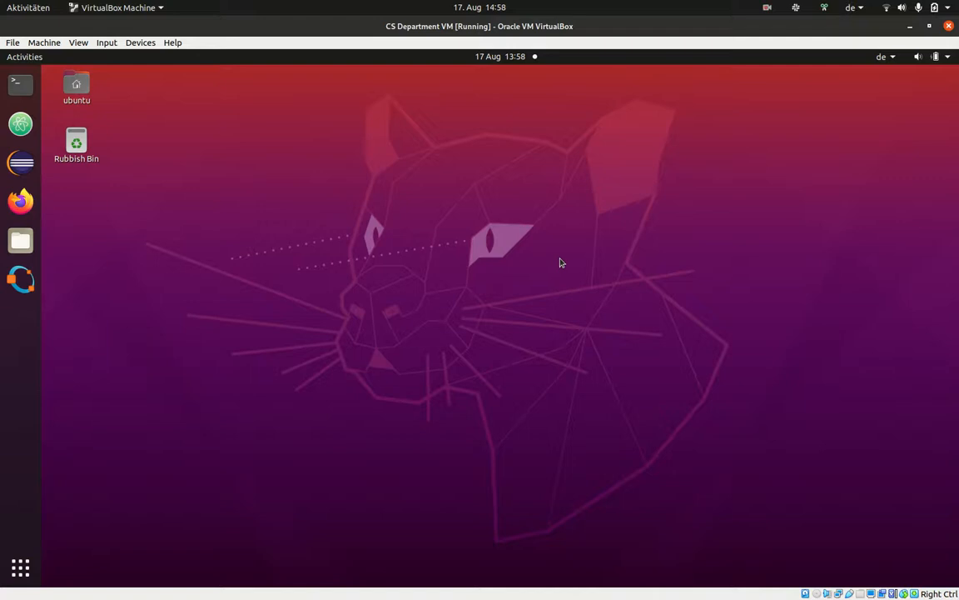
mouse_move(555, 200)
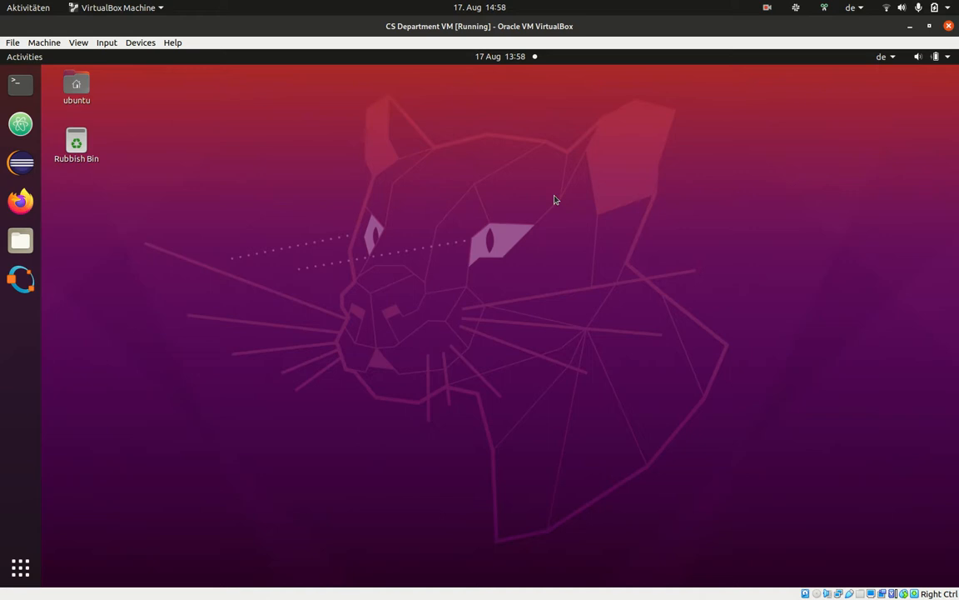
mouse_move(549, 203)
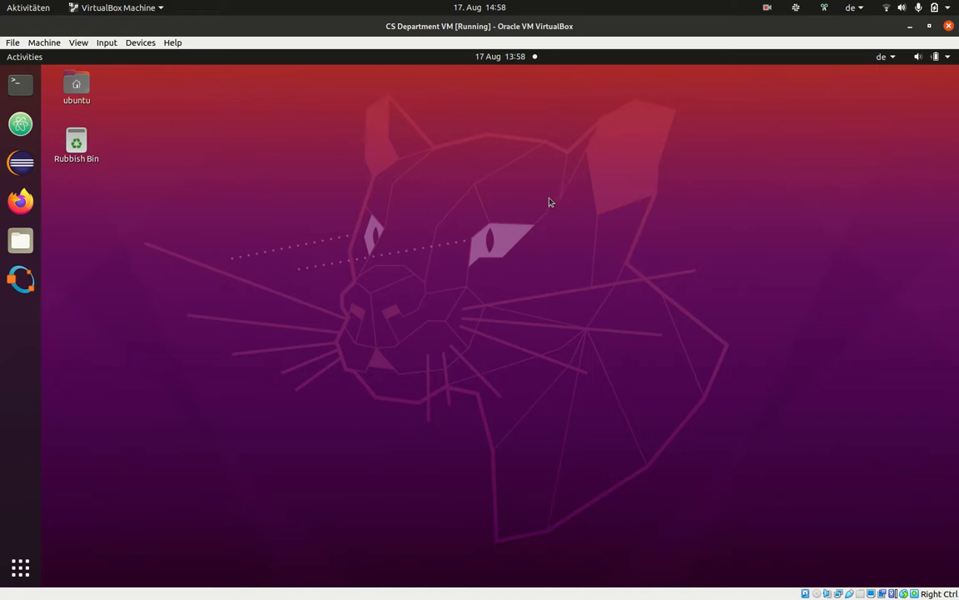
mouse_move(546, 204)
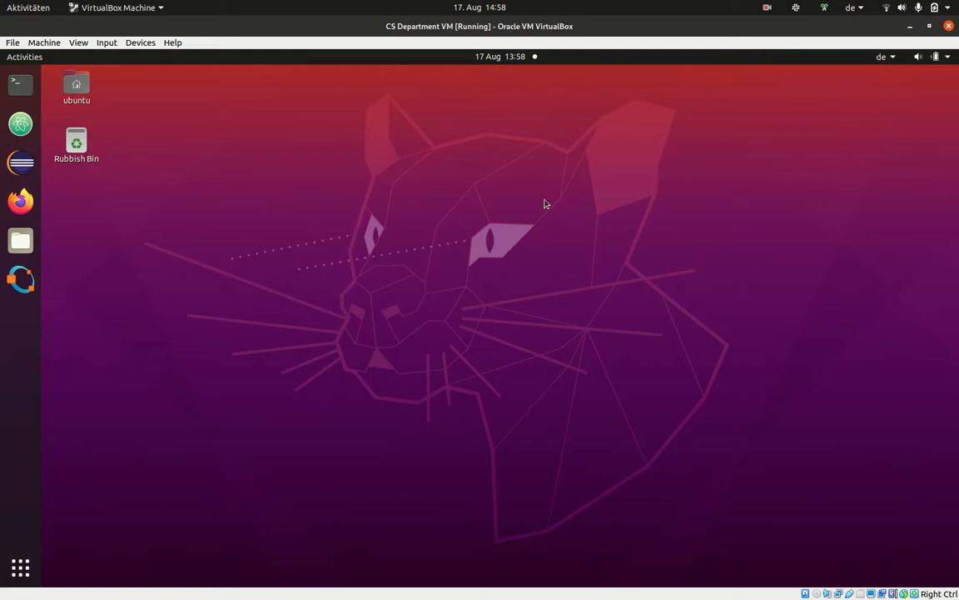
mouse_move(671, 361)
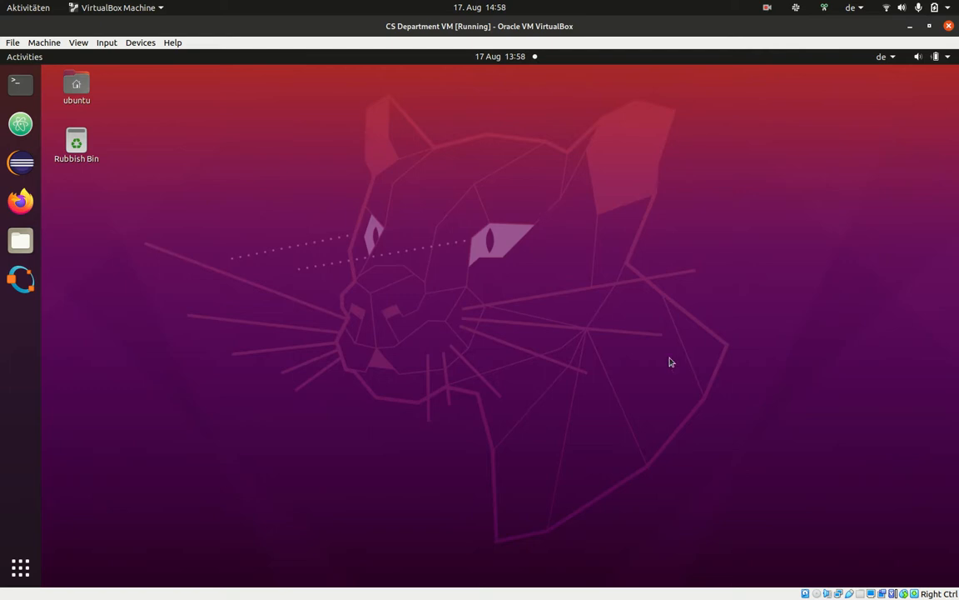
mouse_move(697, 375)
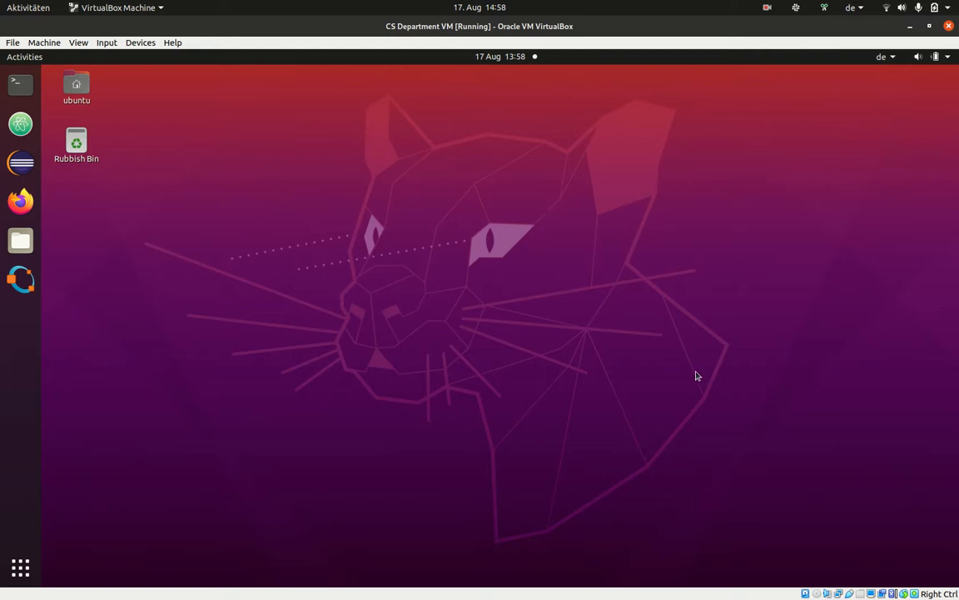
Step: Open a Terminal and a Files window showing the guest's root folders, including mnt
left_click(20, 85)
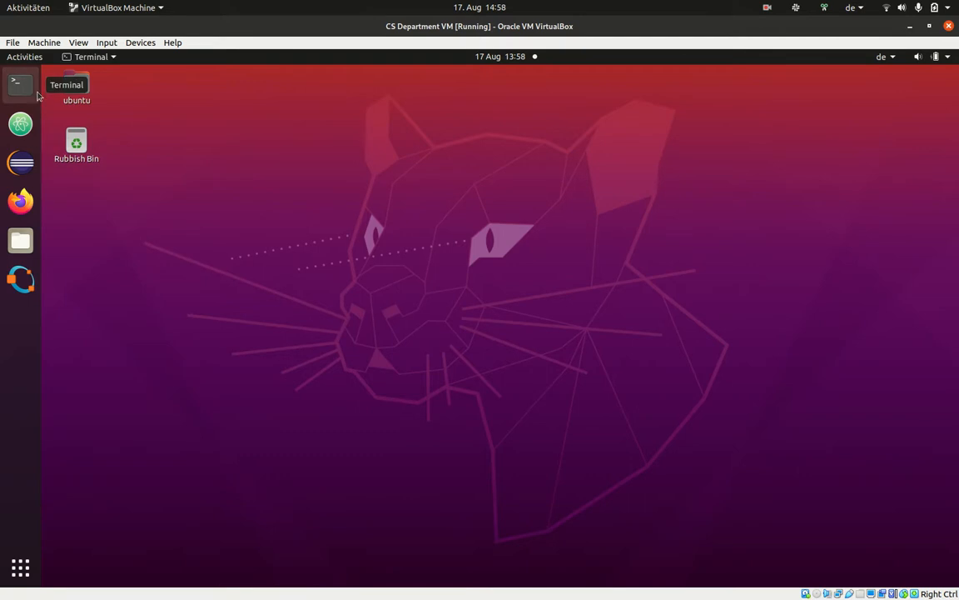
left_click(20, 84)
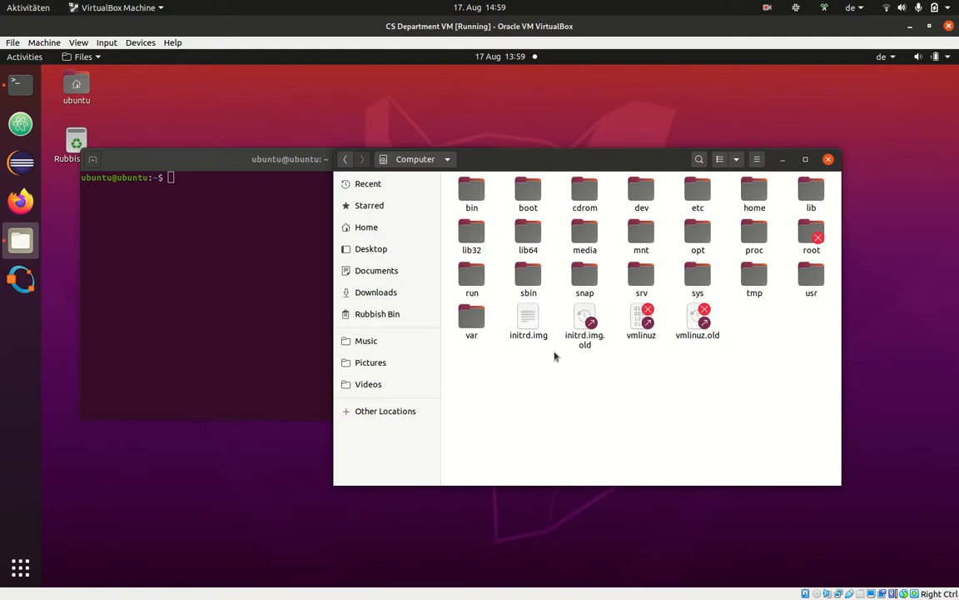
mouse_move(887, 450)
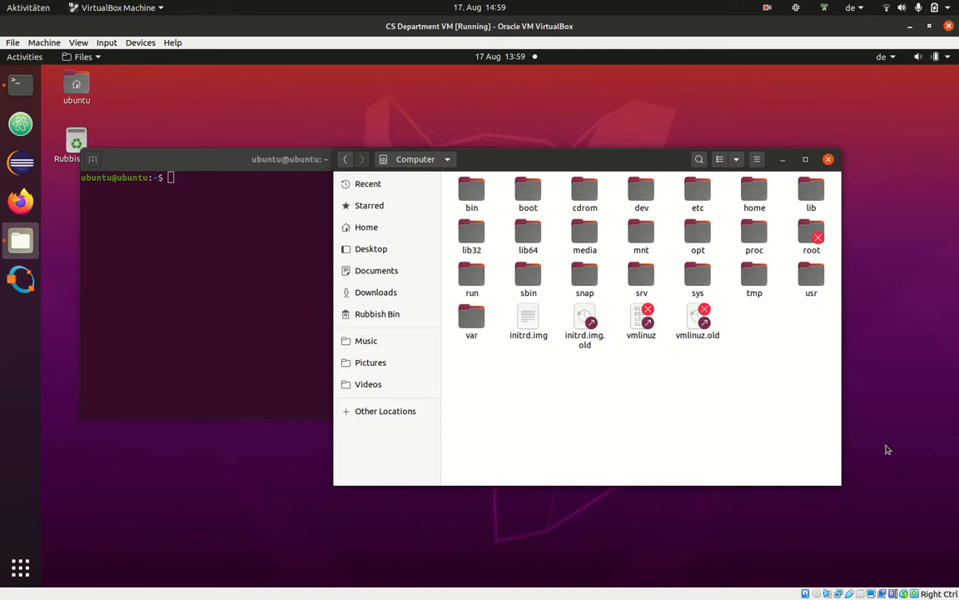
mouse_move(592, 457)
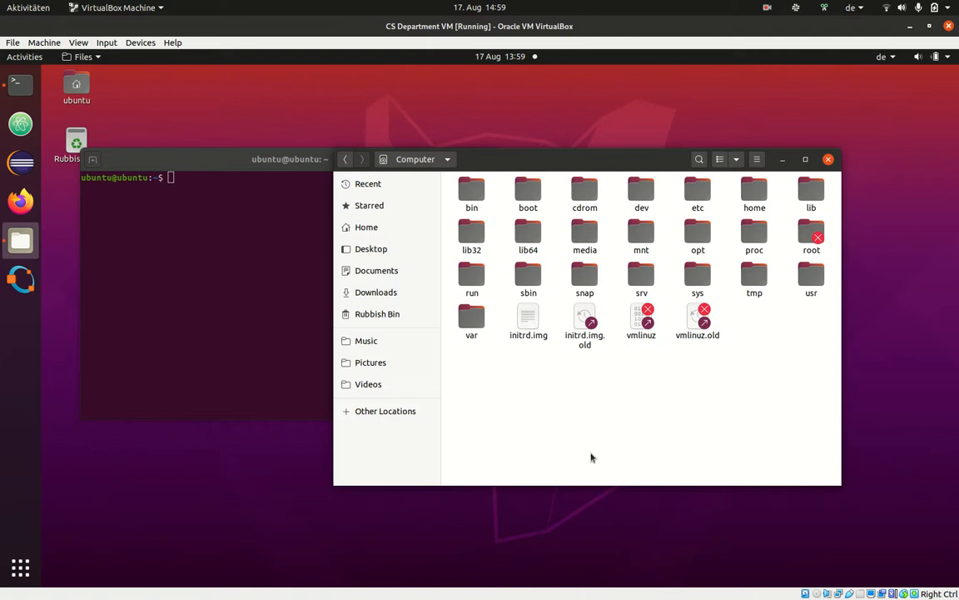
mouse_move(571, 444)
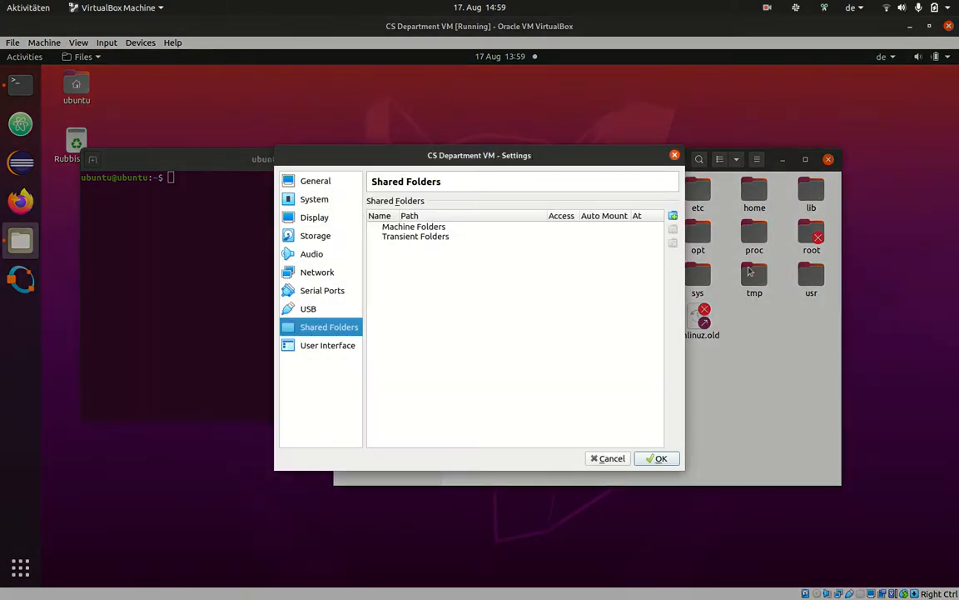
mouse_move(673, 216)
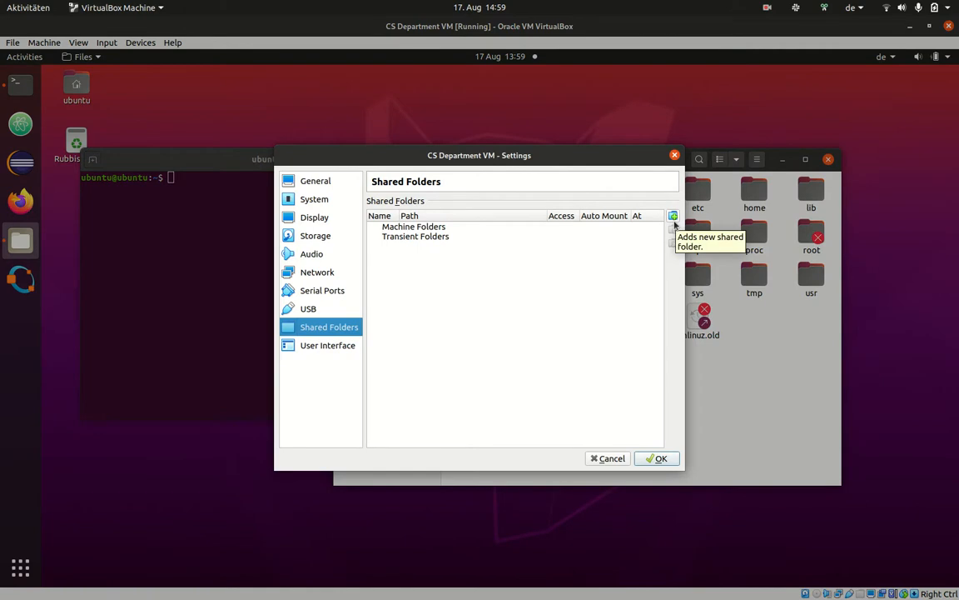
Step: Add a new shared folder using the host's /home/kunkel/tmp folder
left_click(673, 216)
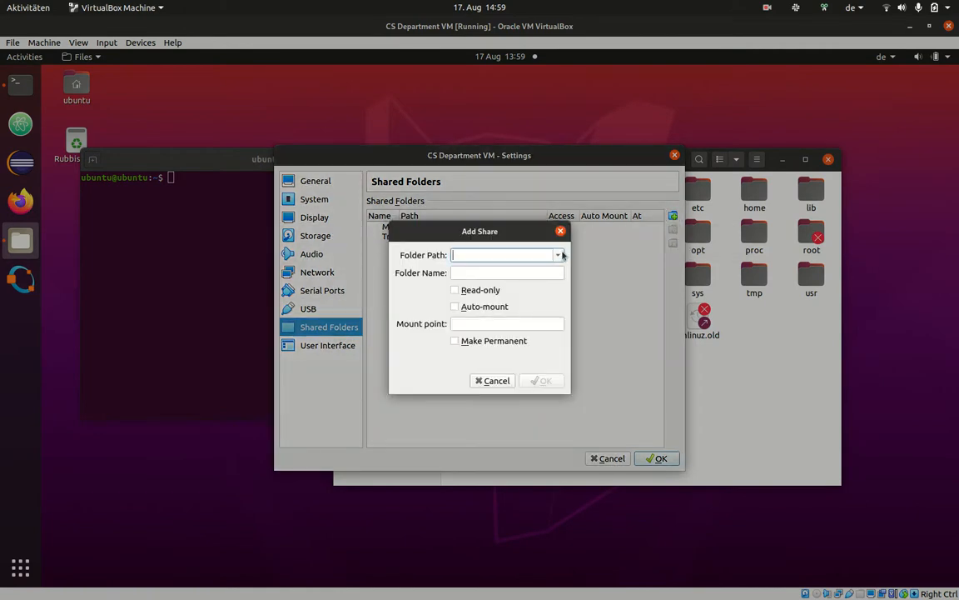
left_click(558, 255)
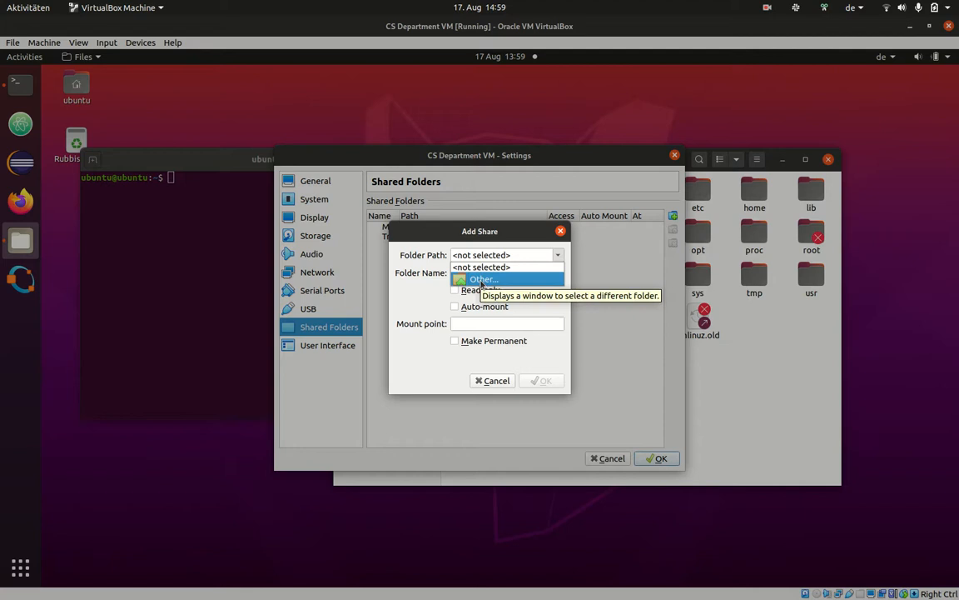
left_click(483, 279)
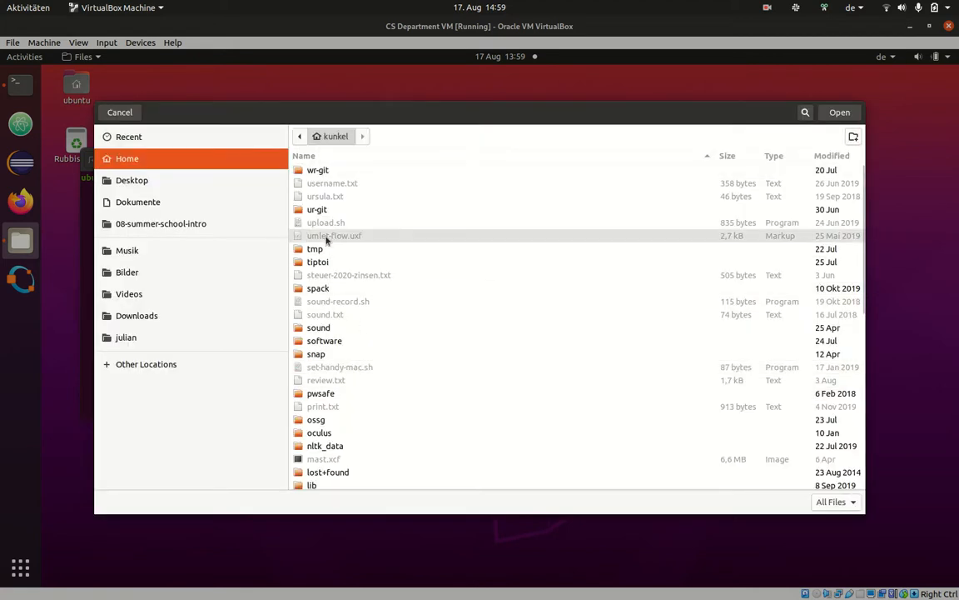
double_click(315, 248)
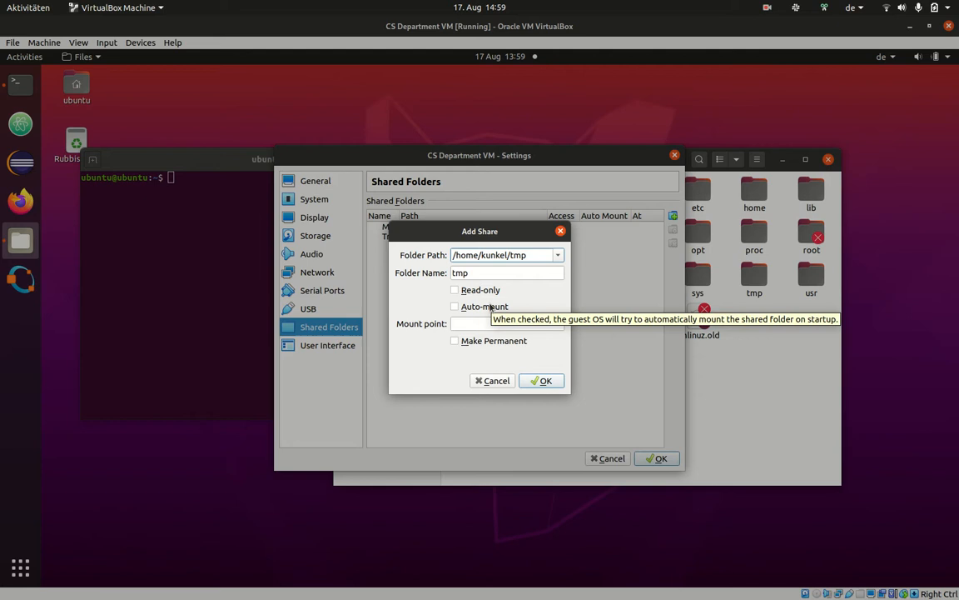
Step: Enable Auto Mount with mount point /mnt and save the shared folder
left_click(454, 307)
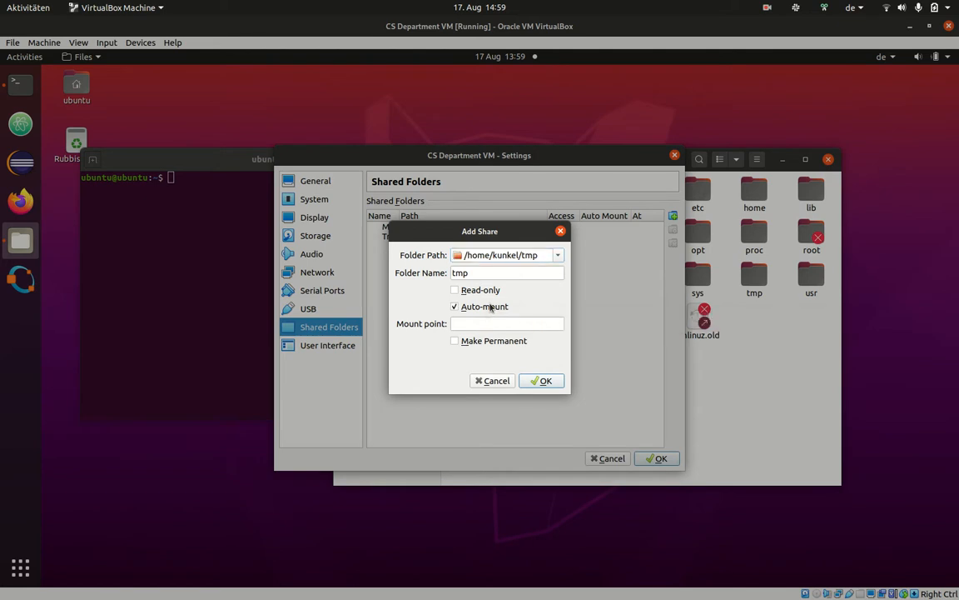
left_click(455, 341)
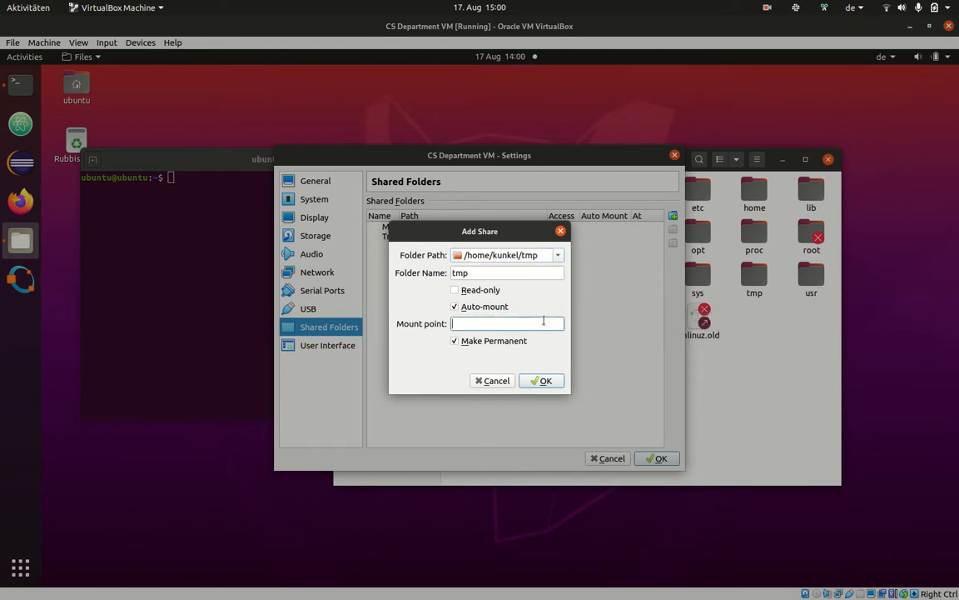
type("/mnt")
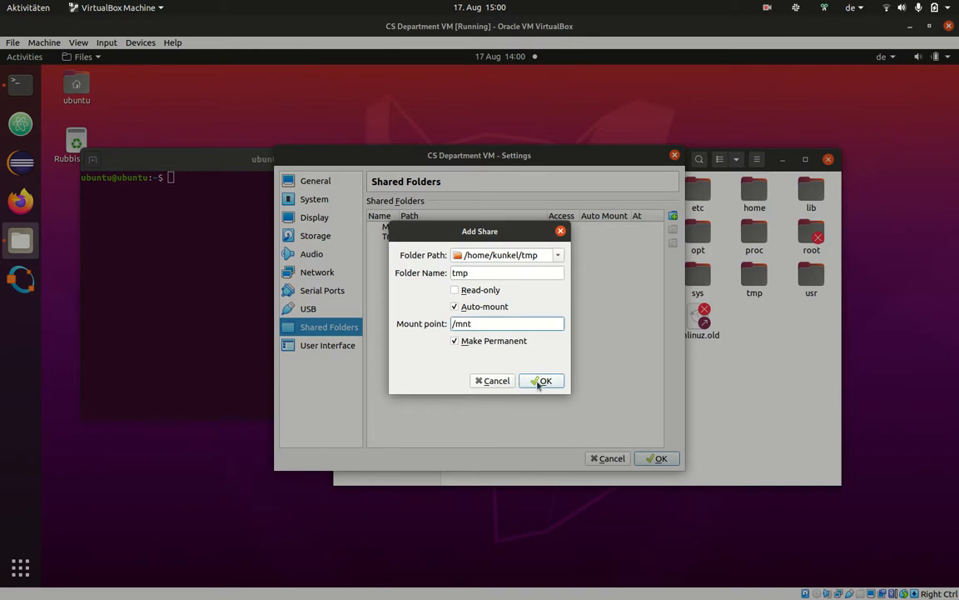
left_click(543, 381)
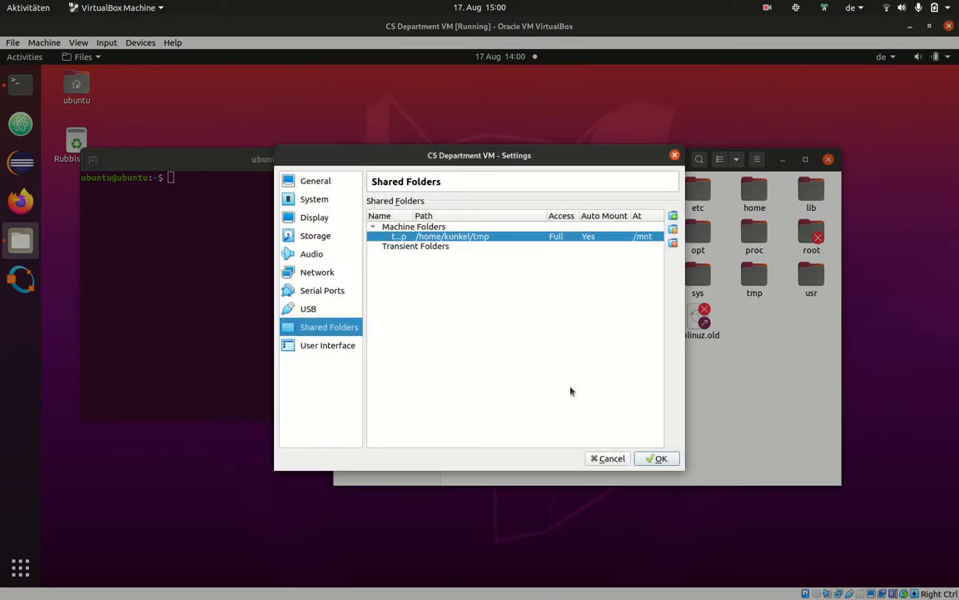
left_click(658, 458)
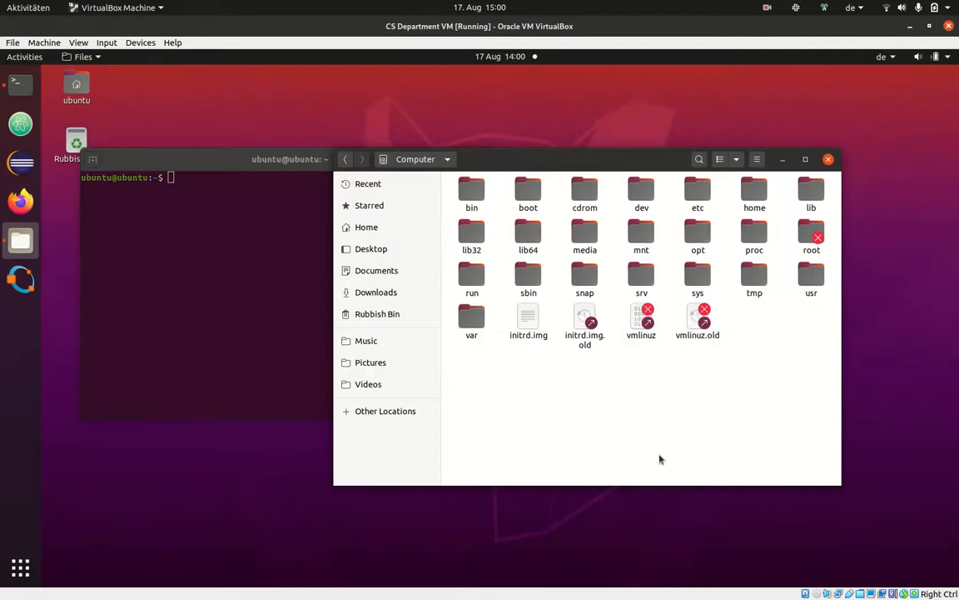
Step: Open /mnt in the guest Files window to list the shared certificate PDFs and PNGs
left_click(641, 234)
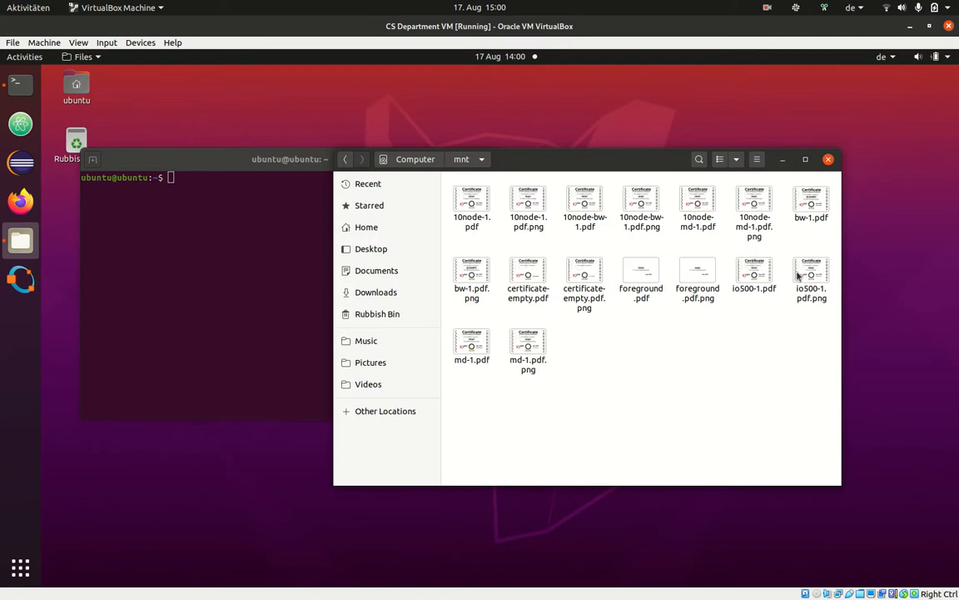
mouse_move(662, 206)
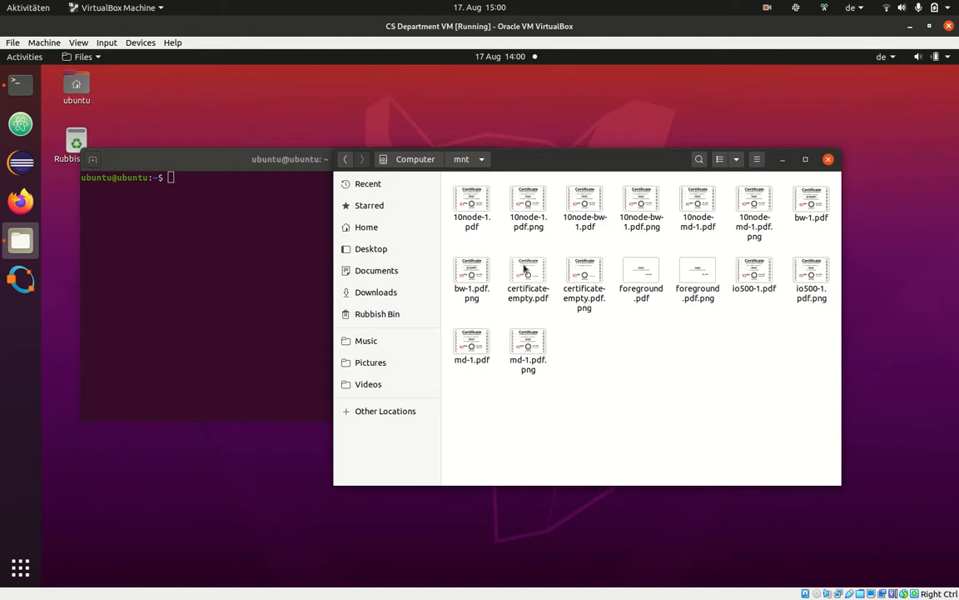
mouse_move(539, 304)
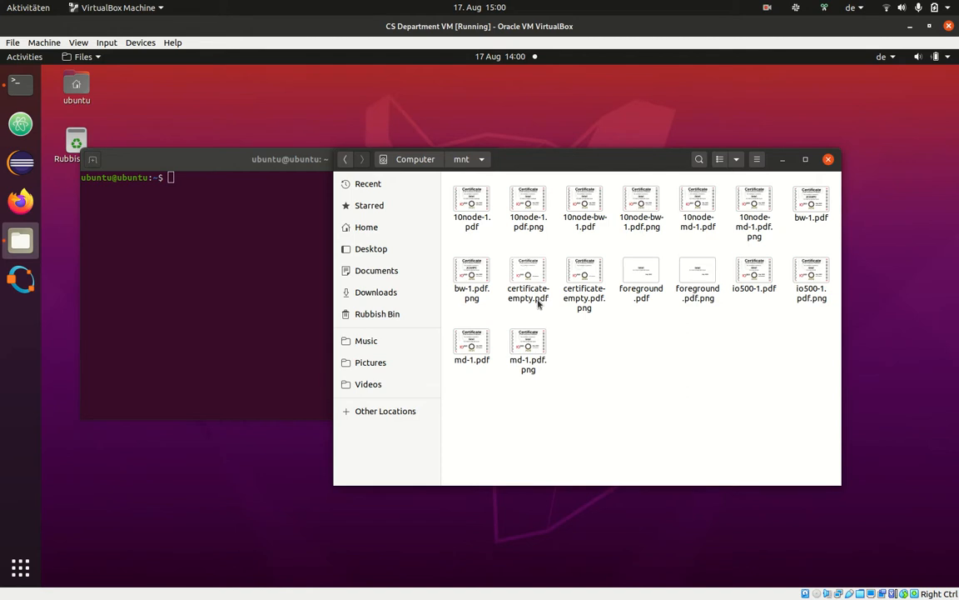
mouse_move(633, 327)
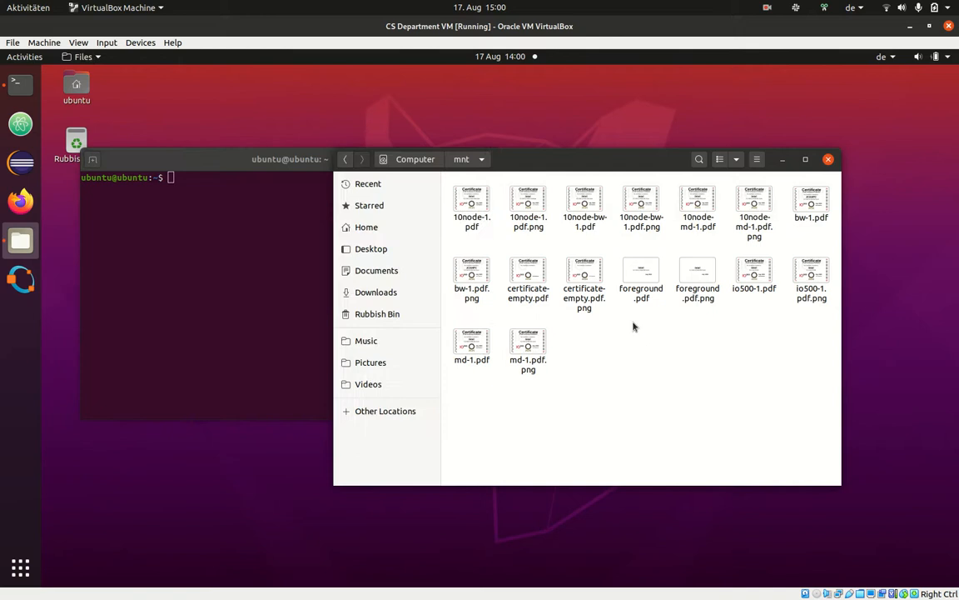
mouse_move(683, 377)
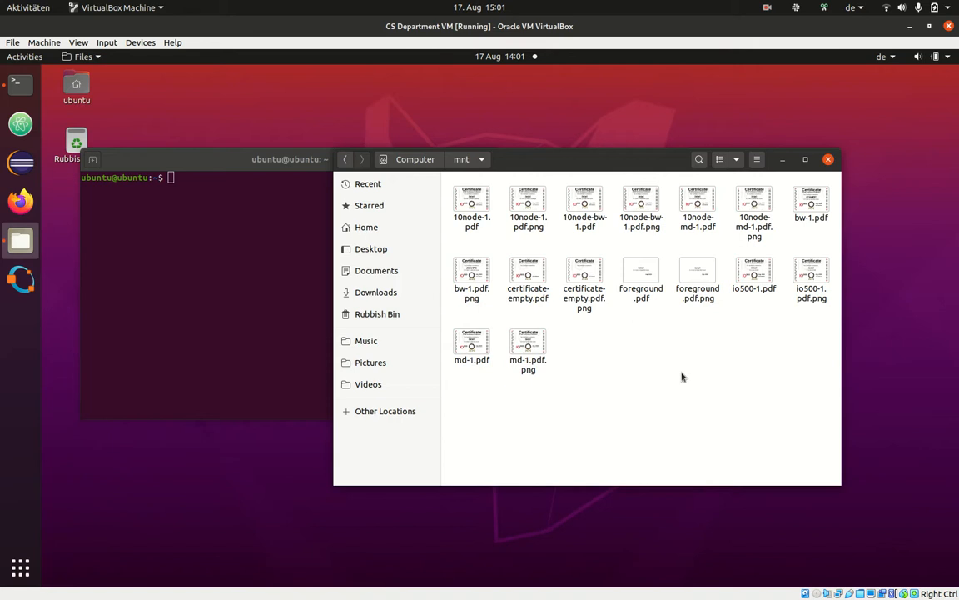
mouse_move(552, 379)
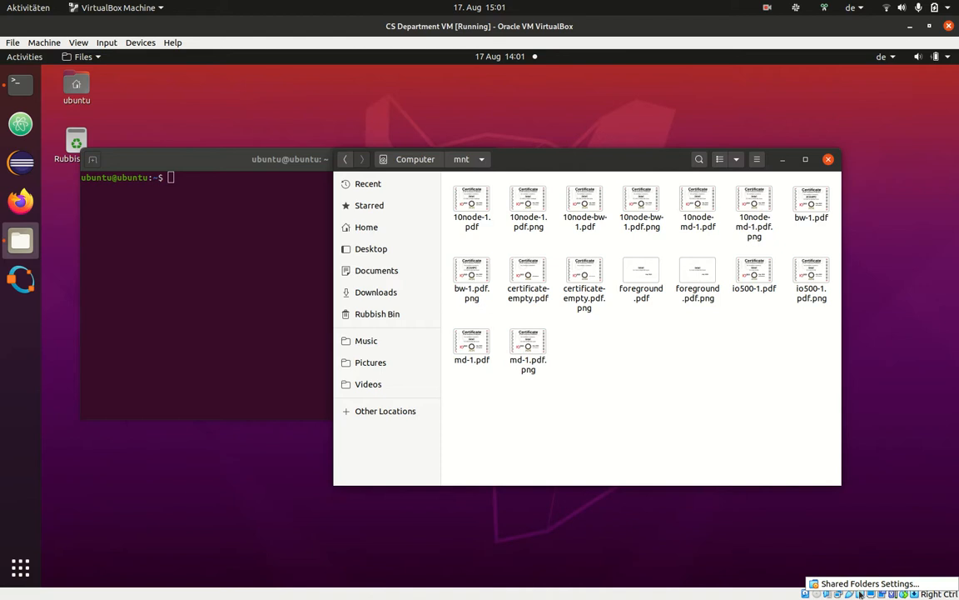
Step: Remove the host share via Shared Folders settings, then close the guest Files window
left_click(869, 583)
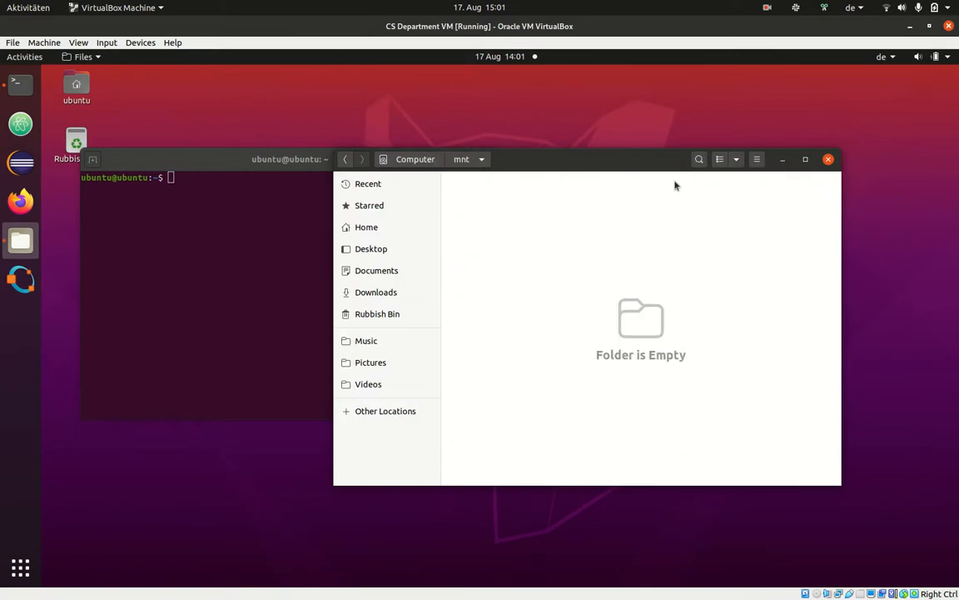
mouse_move(676, 271)
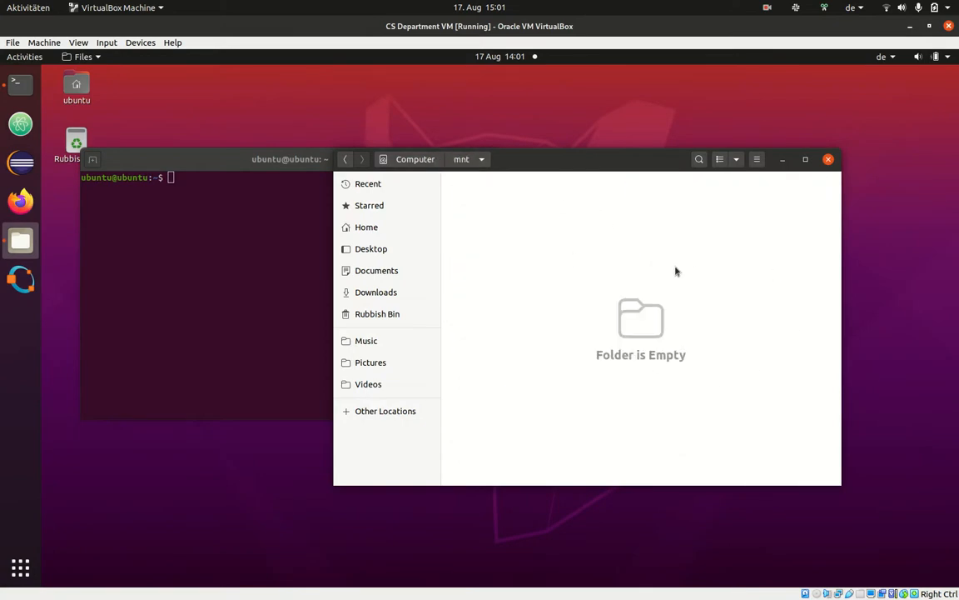
mouse_move(820, 167)
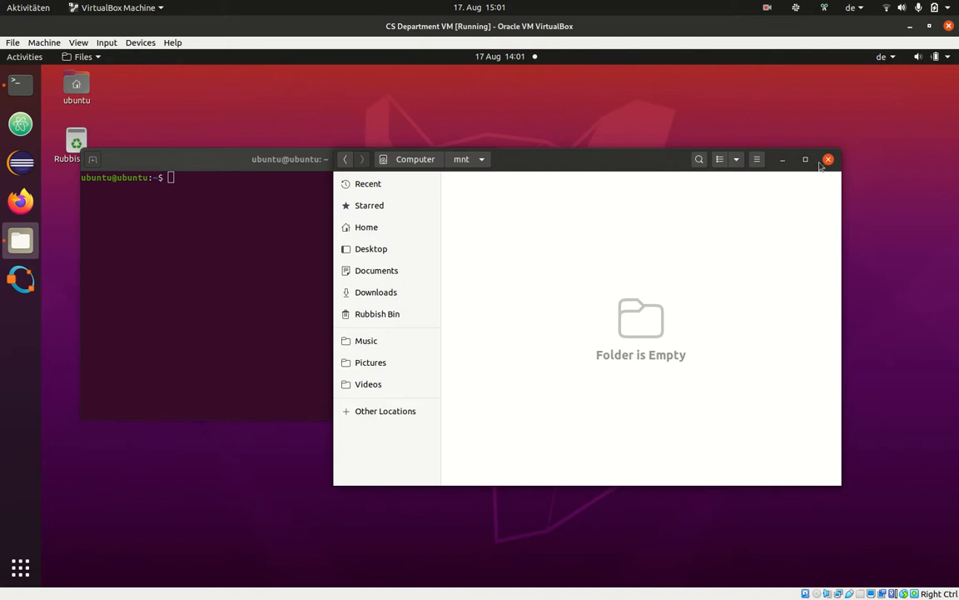
left_click(827, 159)
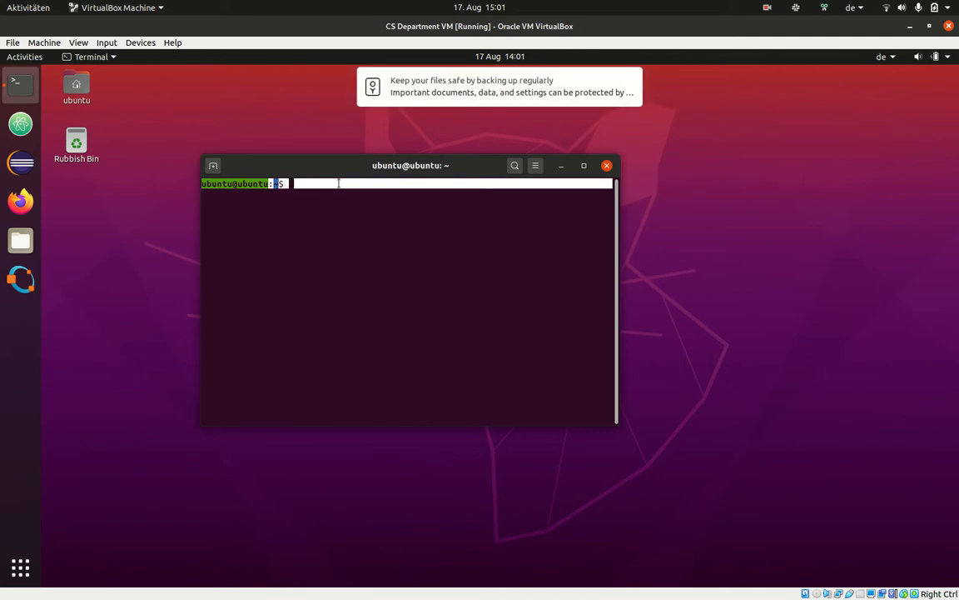
Step: Release the VM and show the host's window overview with the Google Doc
right_click(341, 183)
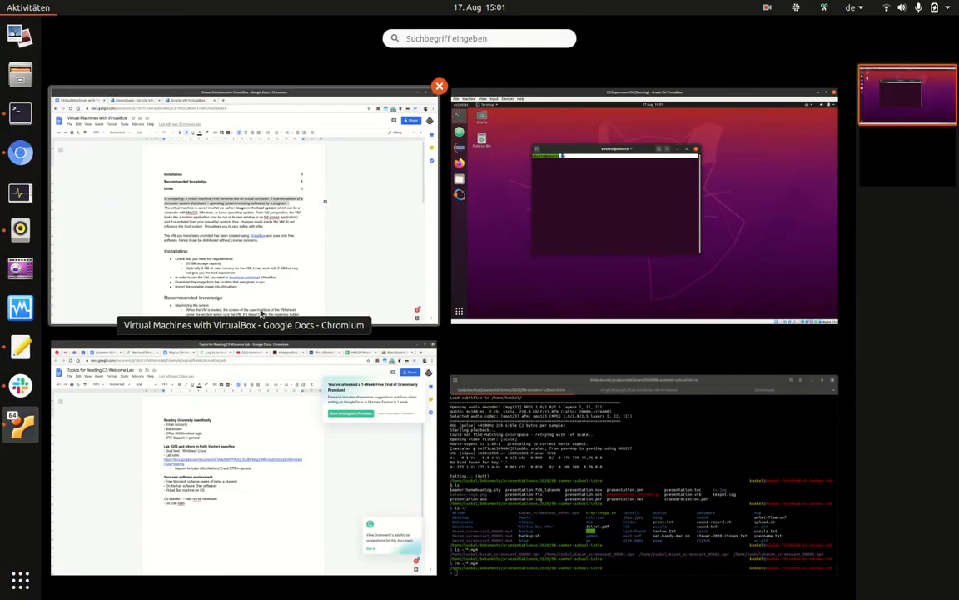
Step: Copy the provided-VM paragraph from the 'Virtual Machines with VirtualBox' Google Doc
left_click(244, 208)
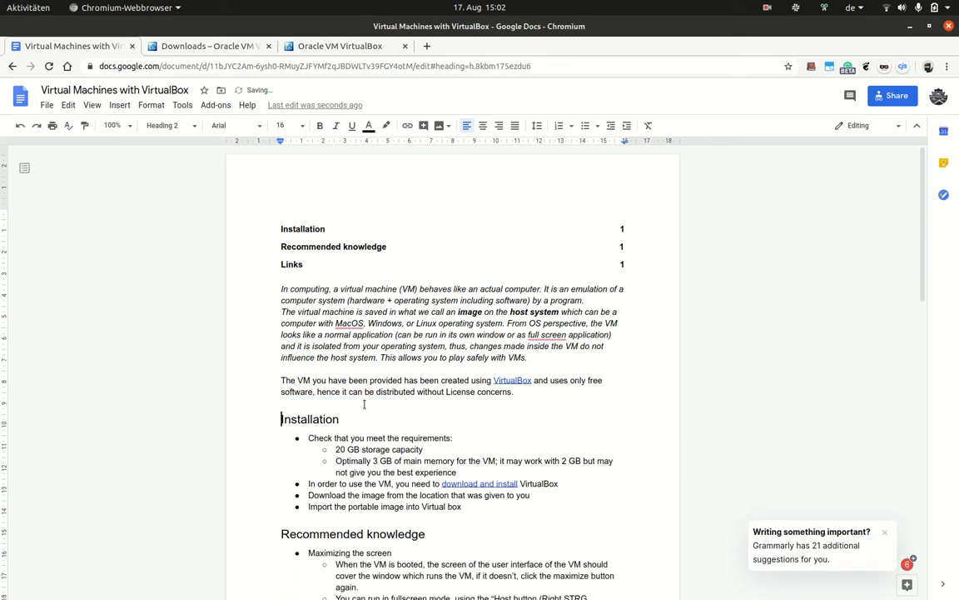
left_click_drag(281, 380, 514, 391)
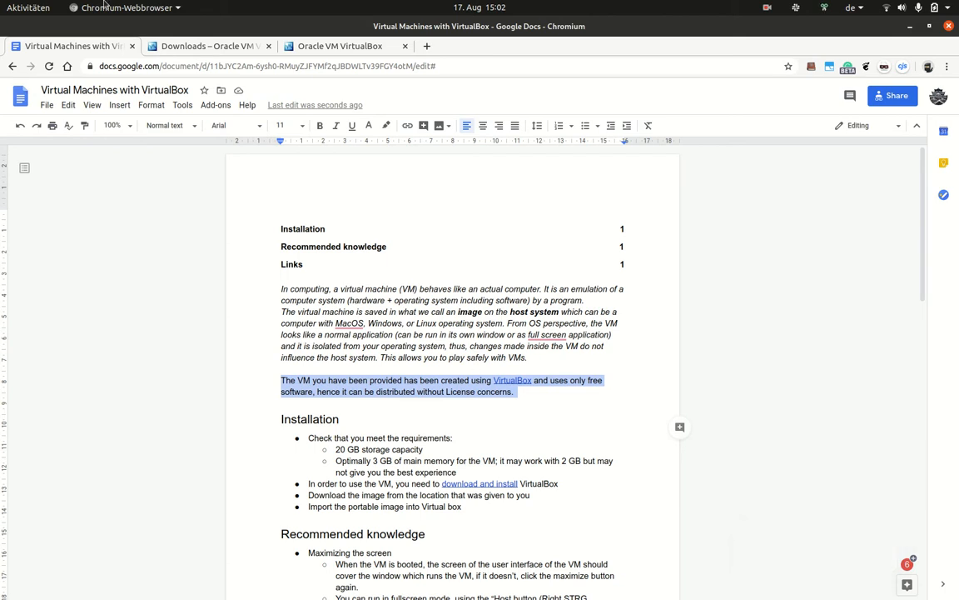
key("Super")
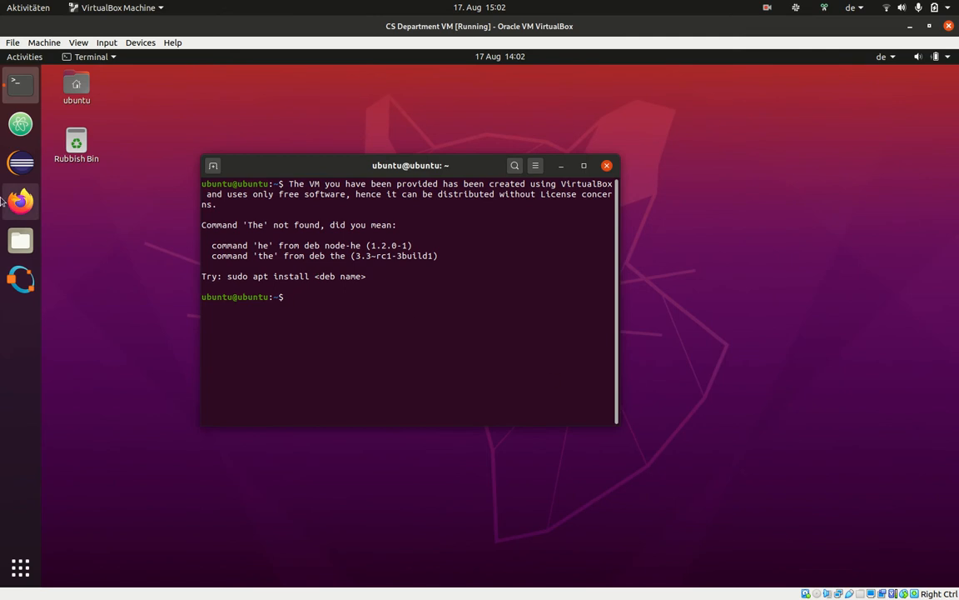
Step: Paste the copied paragraph into the guest Terminal, which reports 'command not found'
right_click(150, 158)
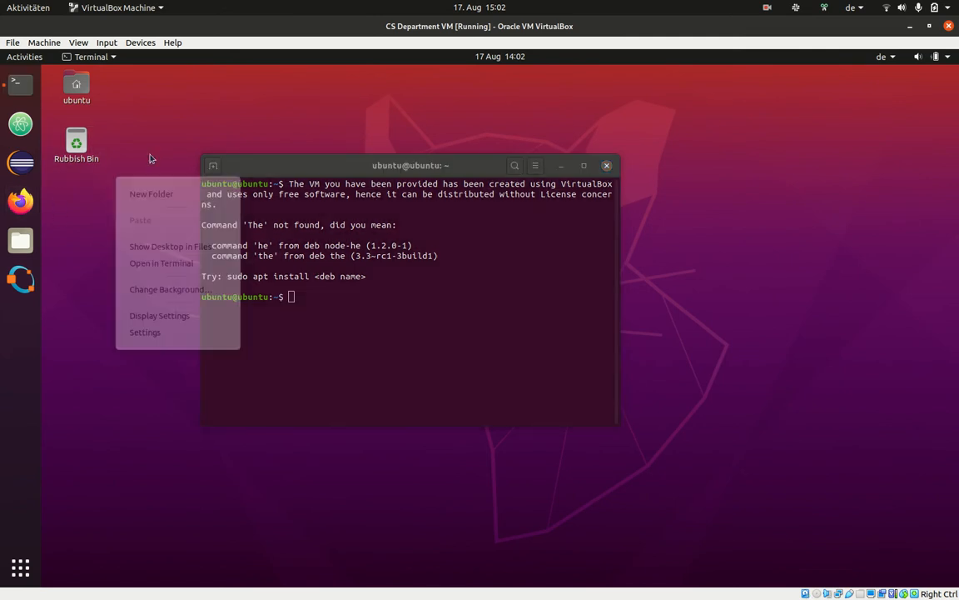
left_click(316, 164)
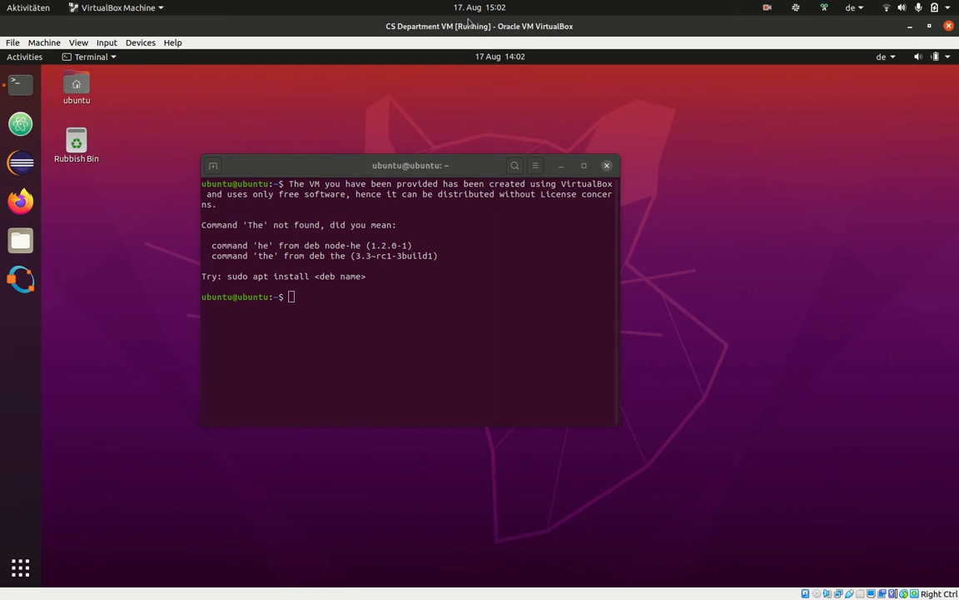
left_click(766, 8)
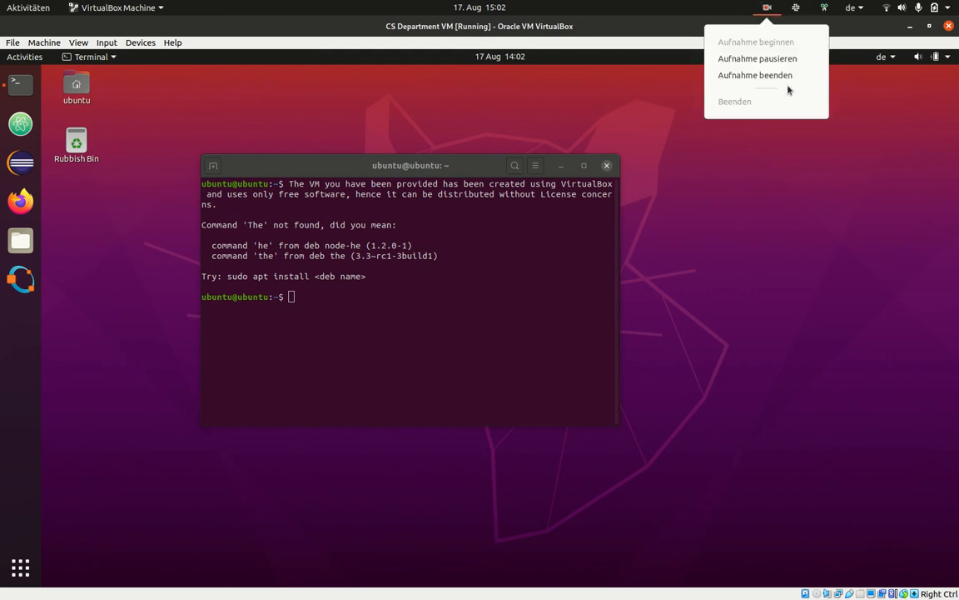